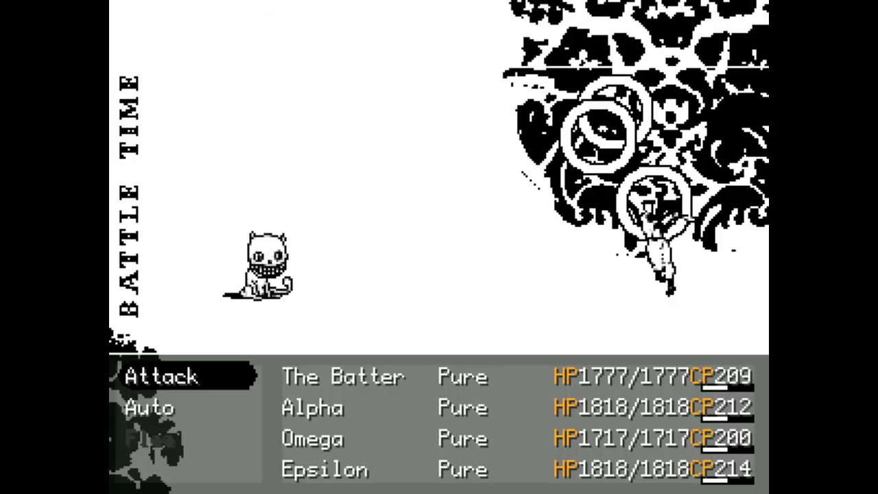
Step: Order The Batter to attack and have Alpha use the low-impact Saturated Chain competence
click(162, 376)
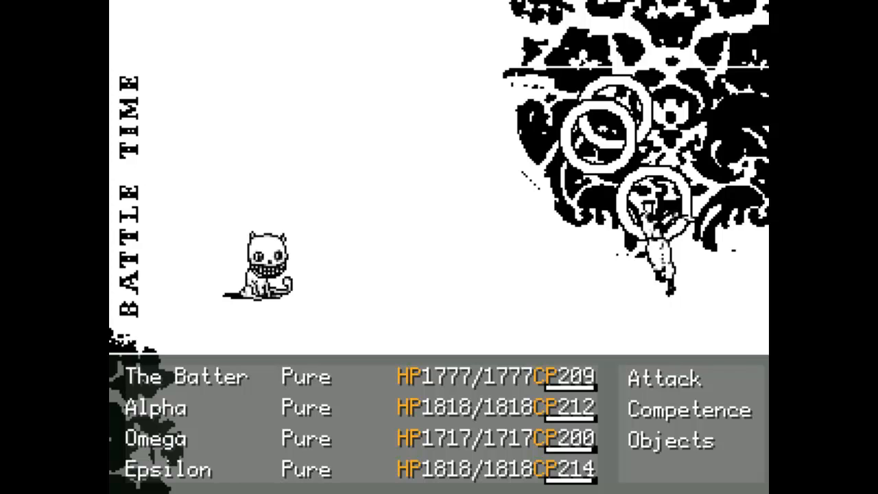
click(689, 409)
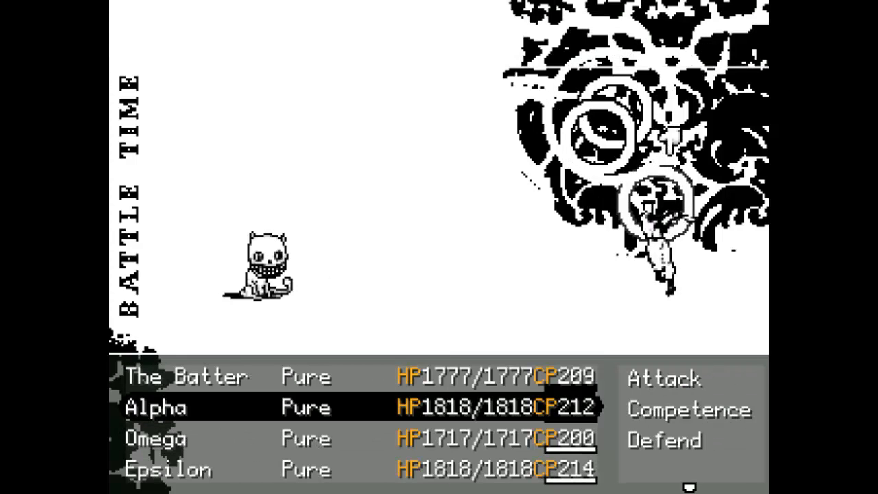
click(663, 379)
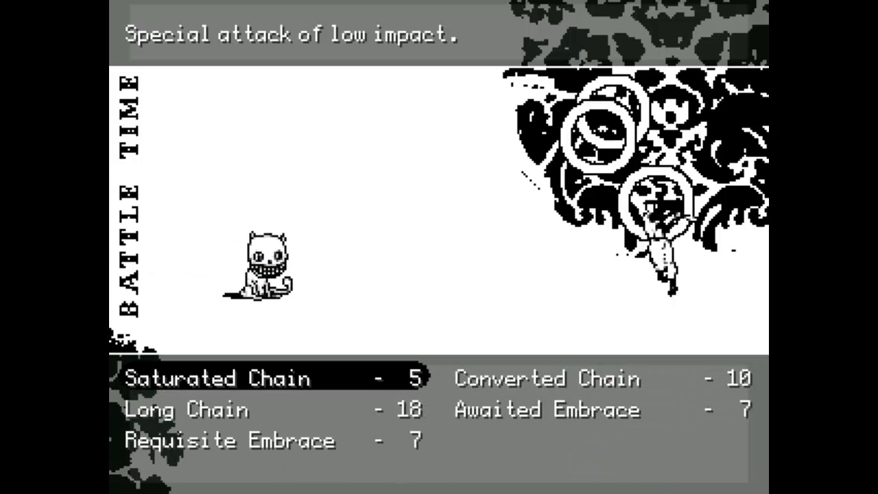
click(546, 409)
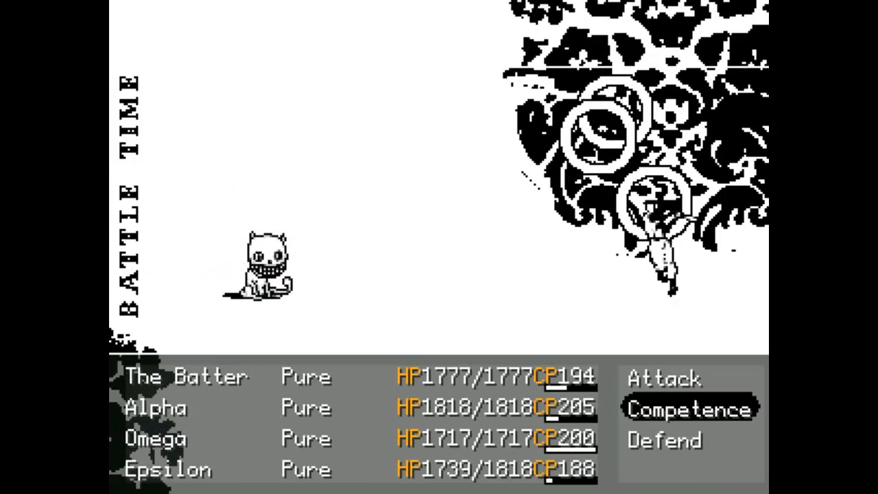
Step: Spend competence points on special attacks such as Awaited Embrace for the next rounds
click(689, 409)
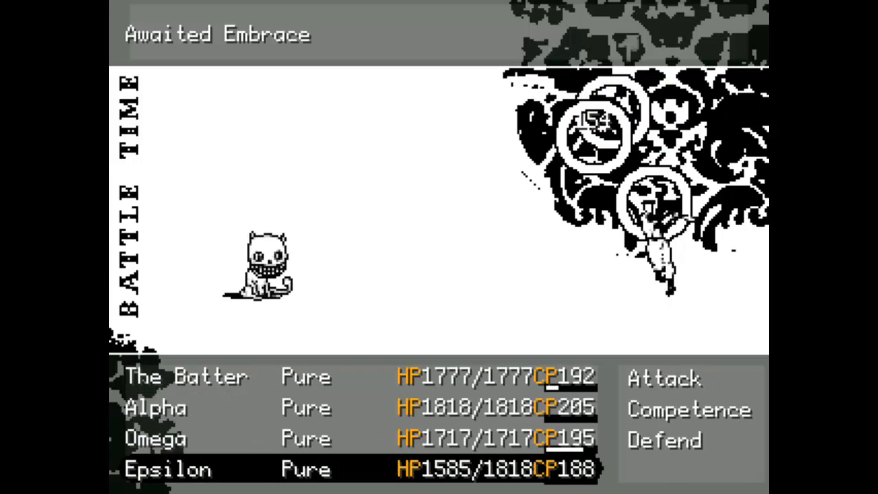
click(662, 378)
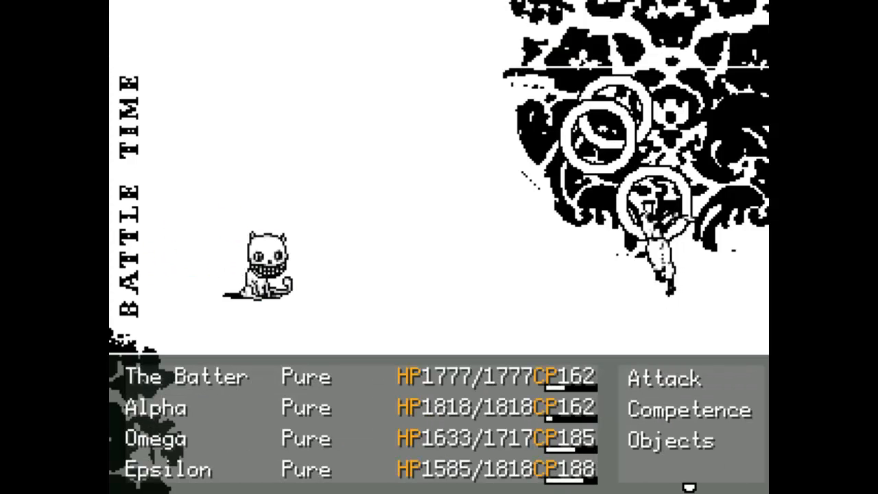
Step: Confirm the final battle command, then walk the Batter down toward the white room's exit
click(663, 378)
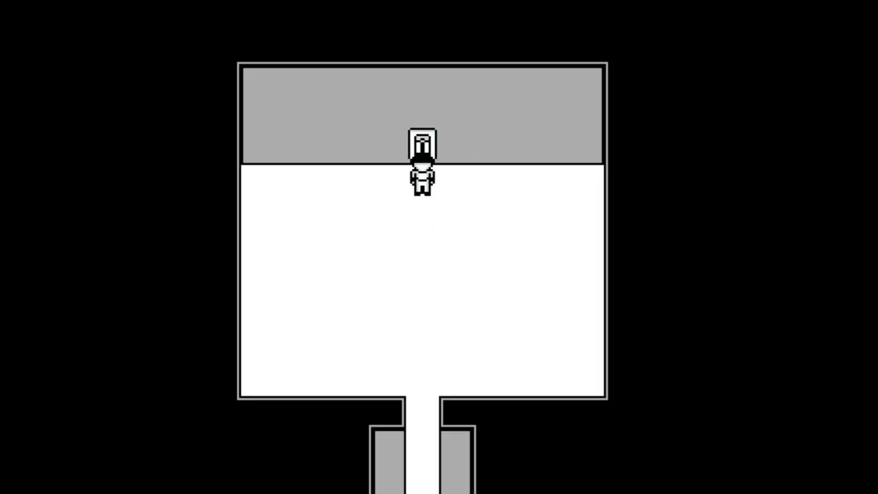
key(Down)
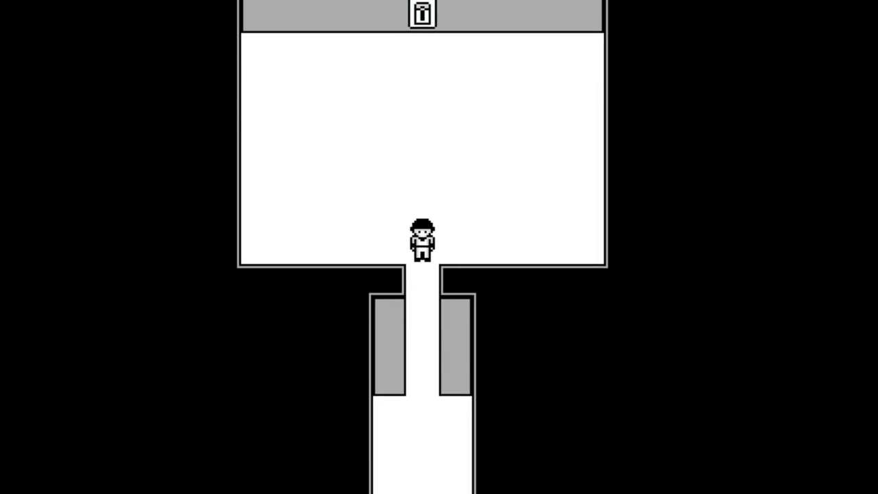